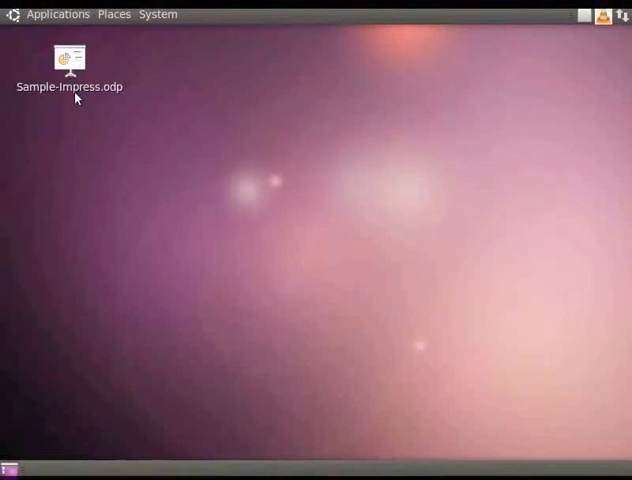
Open Sample-Impress.odp from the desktop in LibreOffice Impress
double_click(68, 60)
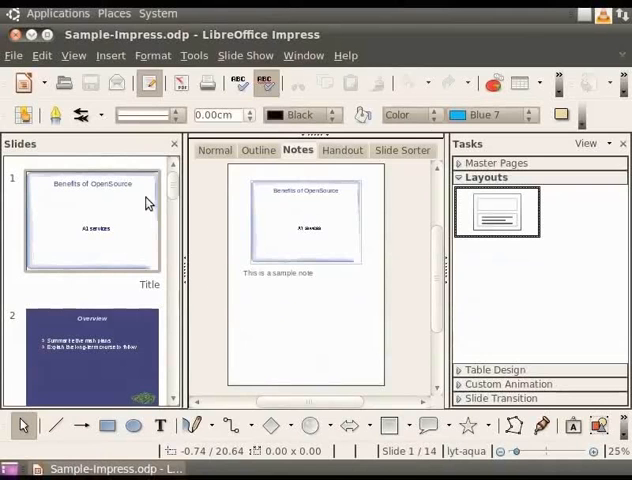
Enter Slide Master view listing the prs-strategy and lyt-aqua masters
left_click(72, 56)
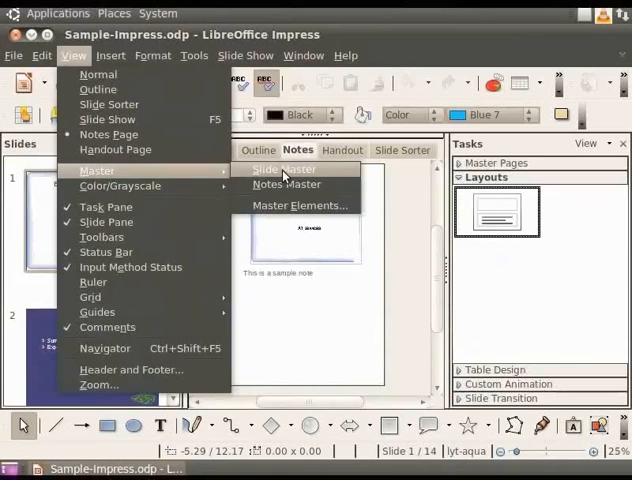
left_click(284, 168)
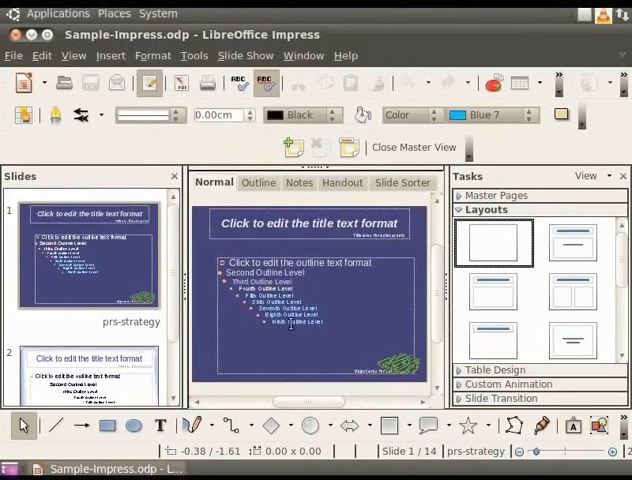
mouse_move(292, 344)
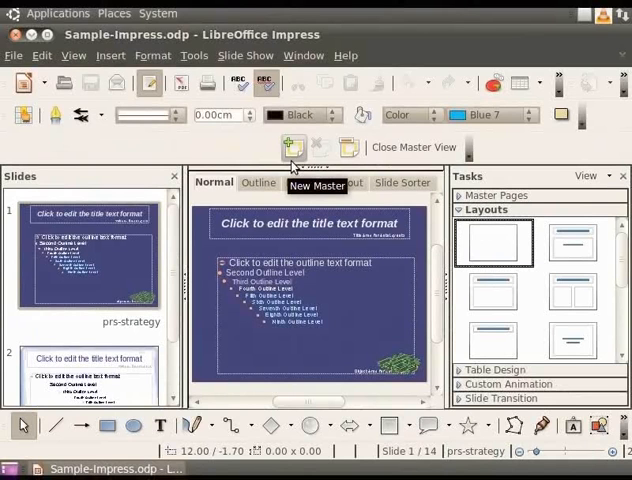
mouse_move(308, 166)
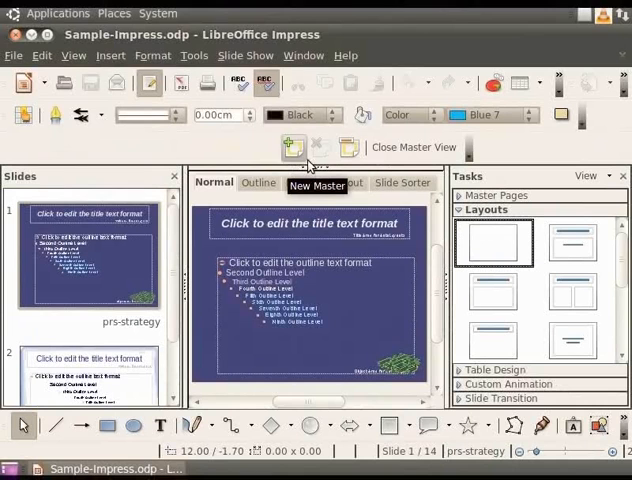
mouse_move(348, 148)
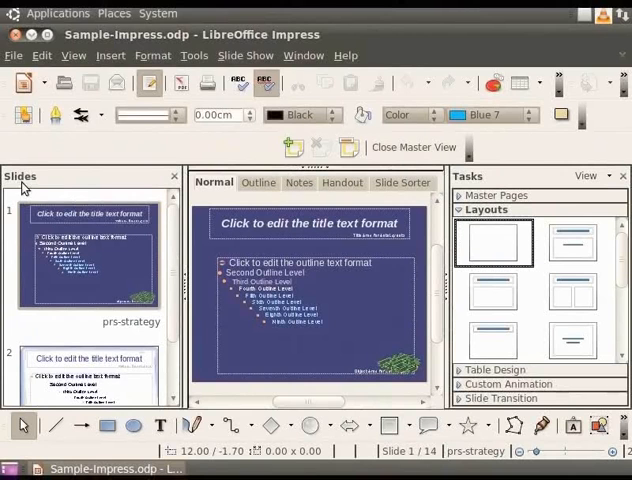
mouse_move(84, 328)
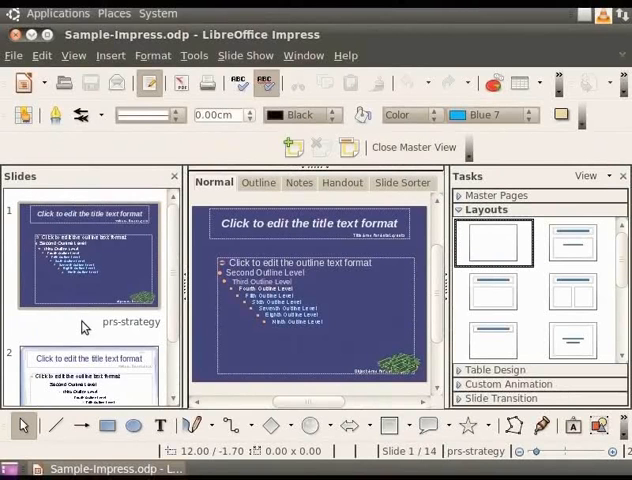
scroll("down", 3)
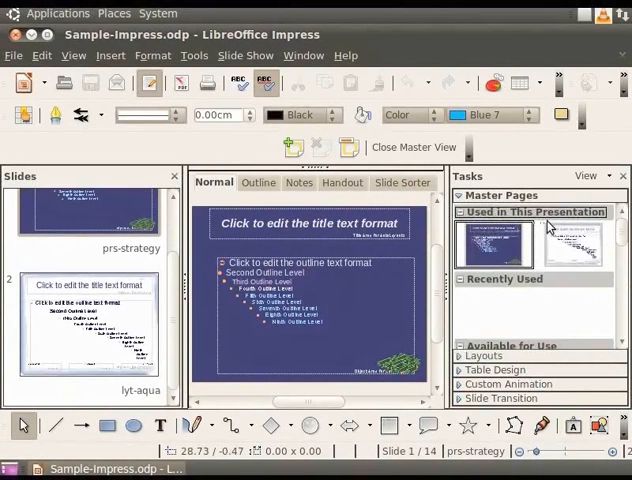
mouse_move(548, 228)
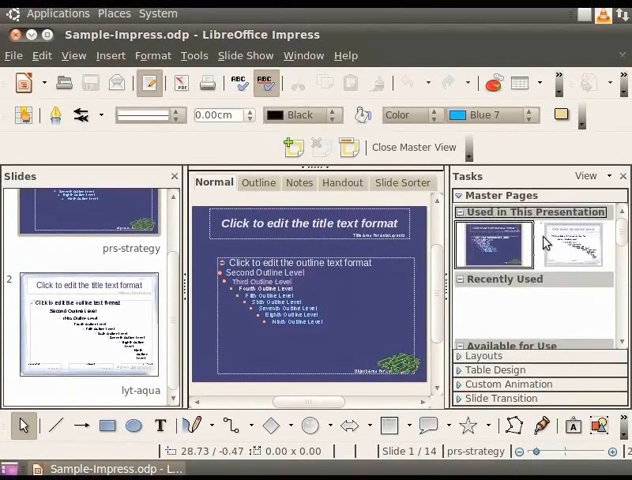
mouse_move(564, 250)
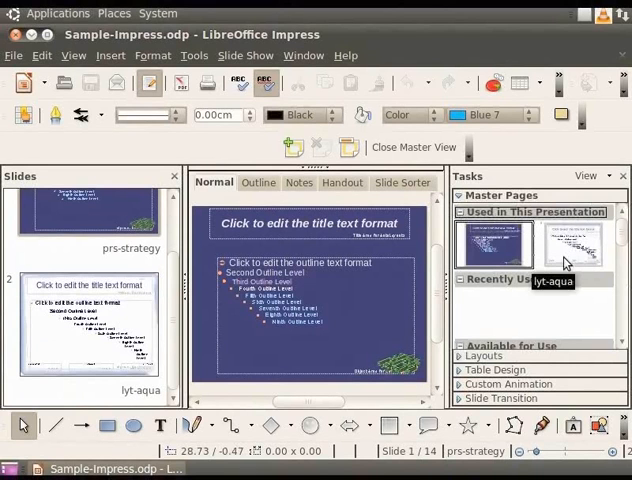
mouse_move(476, 264)
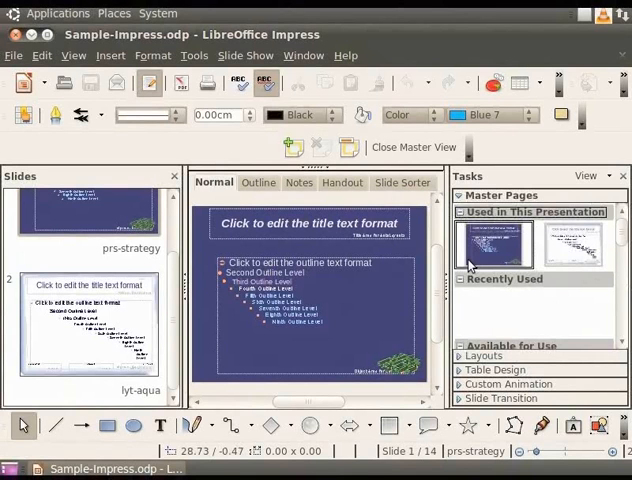
mouse_move(40, 210)
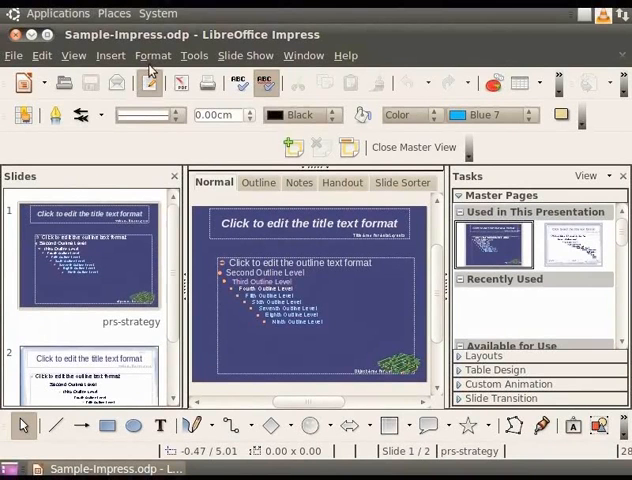
Give the prs-strategy master a Blank bitmap background through Page Setup
left_click(152, 56)
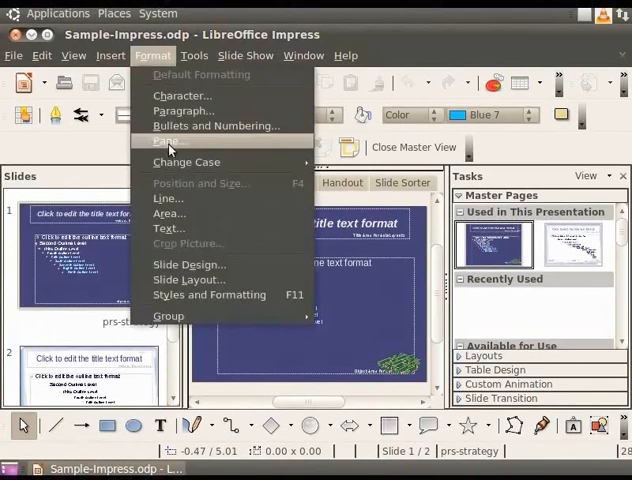
left_click(172, 144)
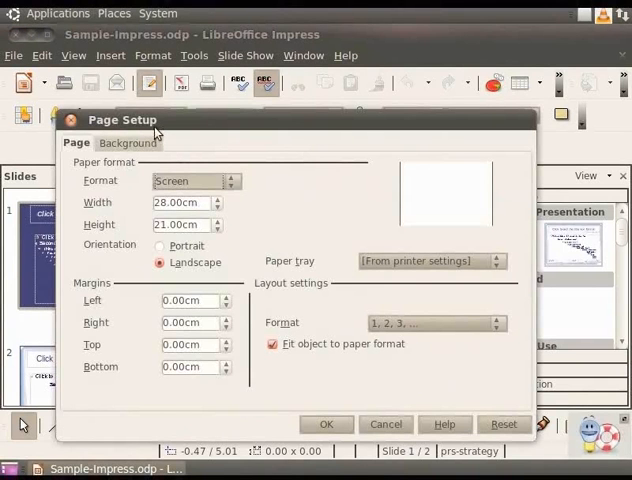
left_click(128, 142)
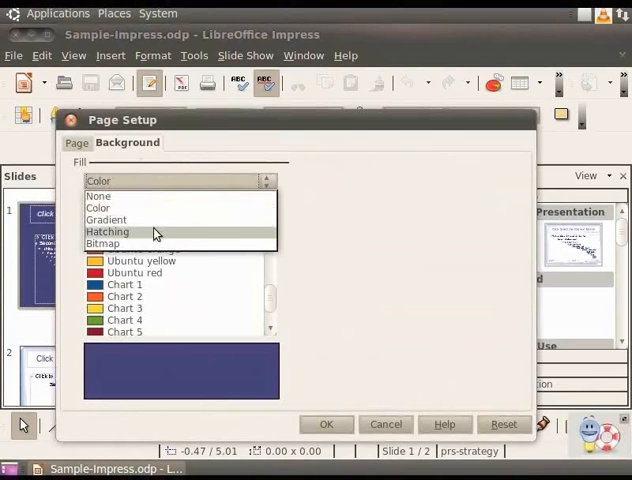
left_click(102, 244)
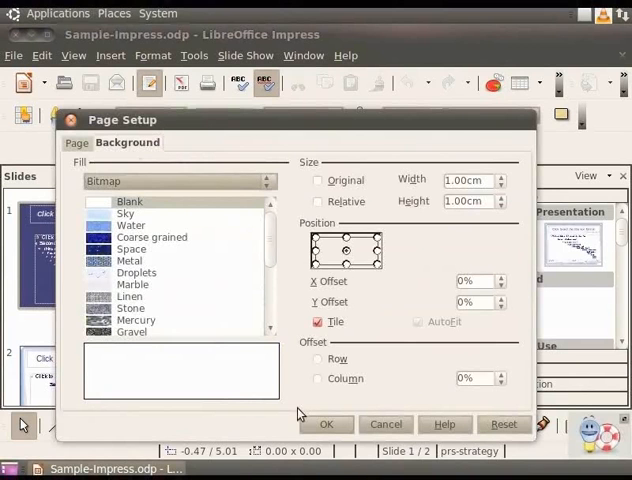
left_click(328, 424)
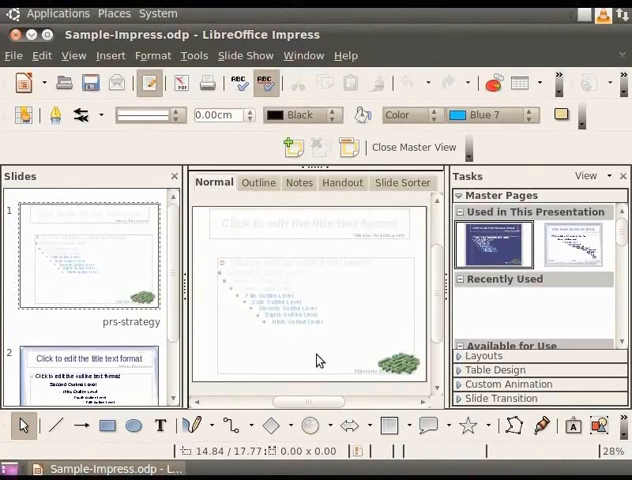
mouse_move(304, 348)
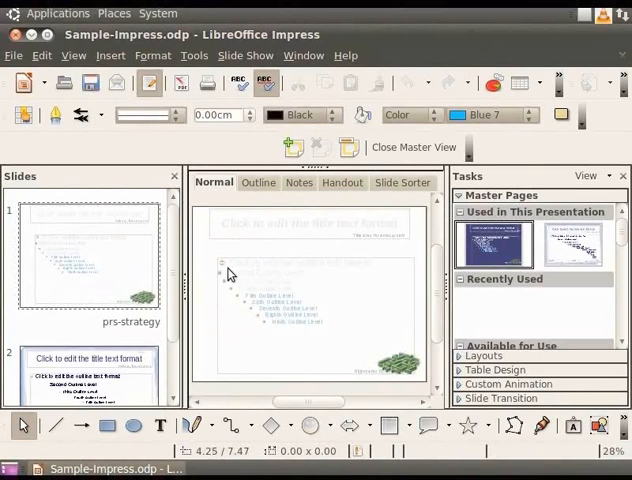
mouse_move(254, 310)
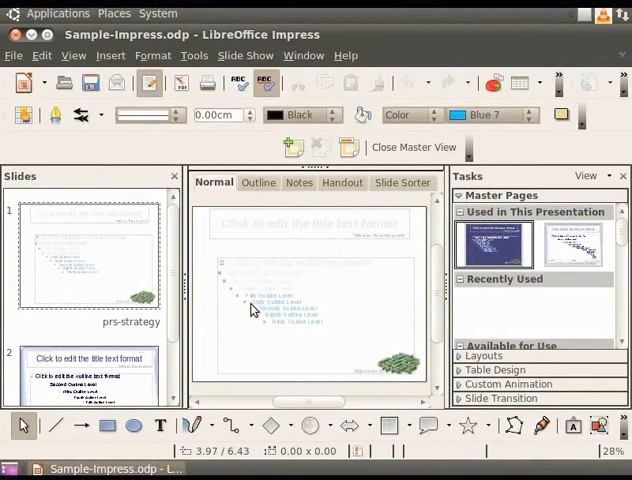
Set the master outline text to a dark font colour via Character > Font Effects
double_click(256, 310)
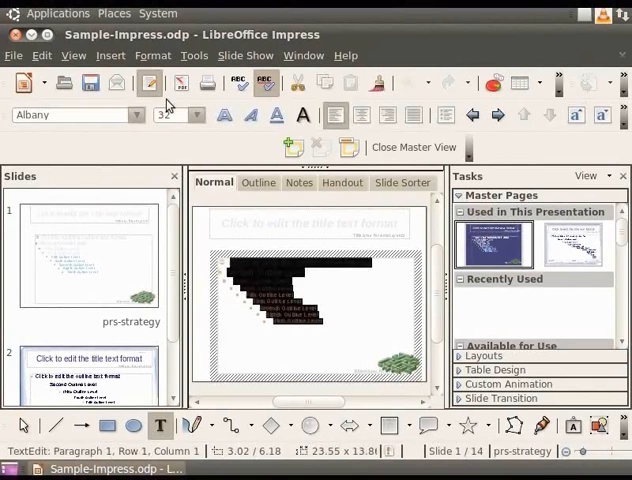
left_click(152, 56)
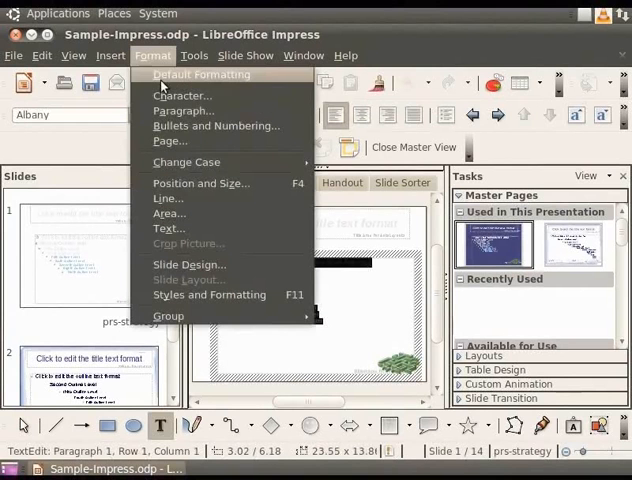
left_click(182, 96)
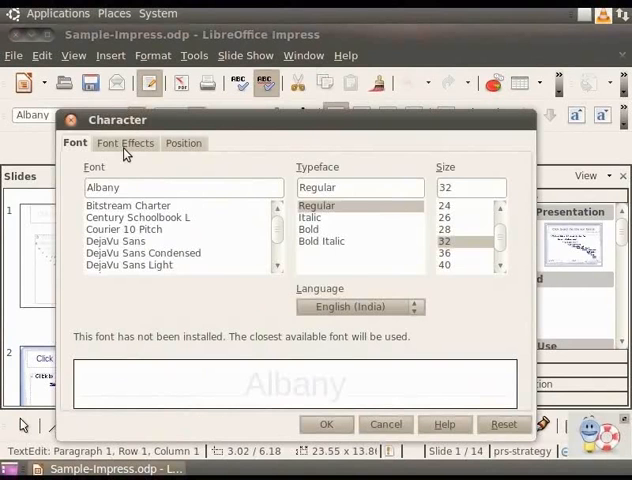
left_click(124, 144)
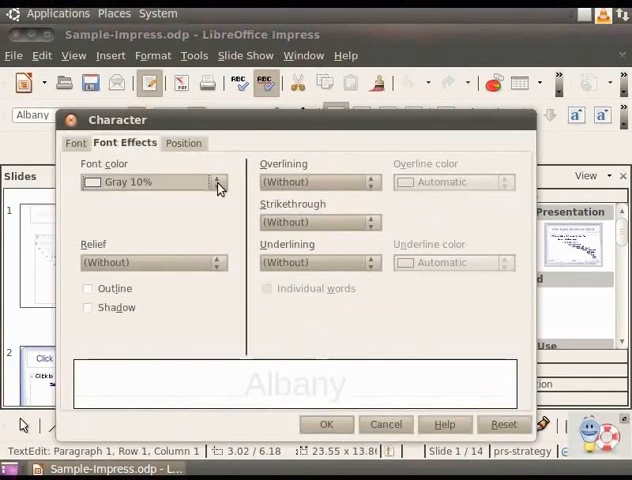
left_click(216, 182)
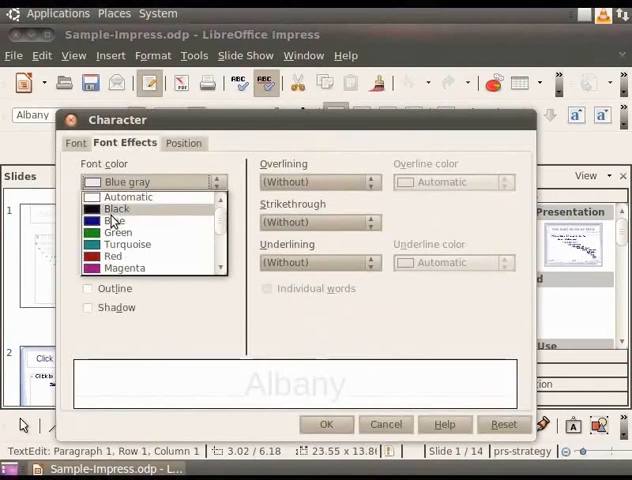
left_click(116, 208)
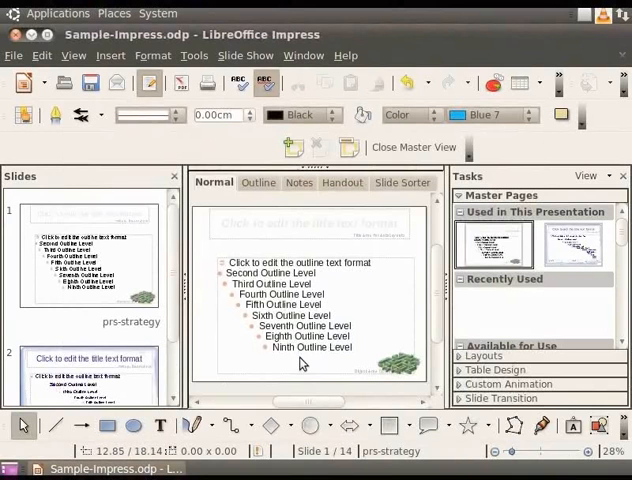
Set the prs-strategy master background to Color Blue 8 via Page Setup
right_click(300, 364)
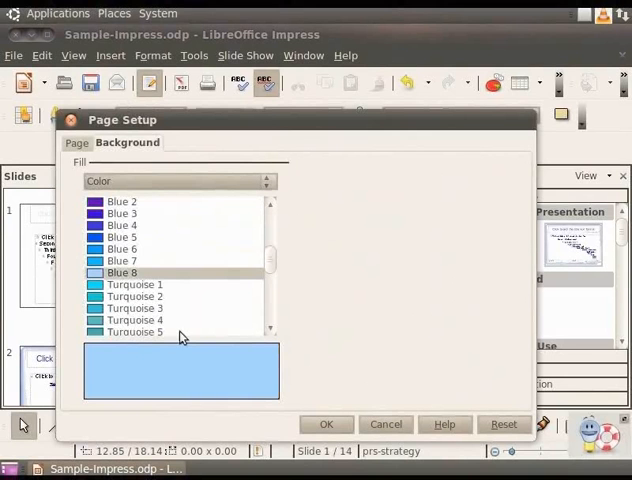
left_click(326, 424)
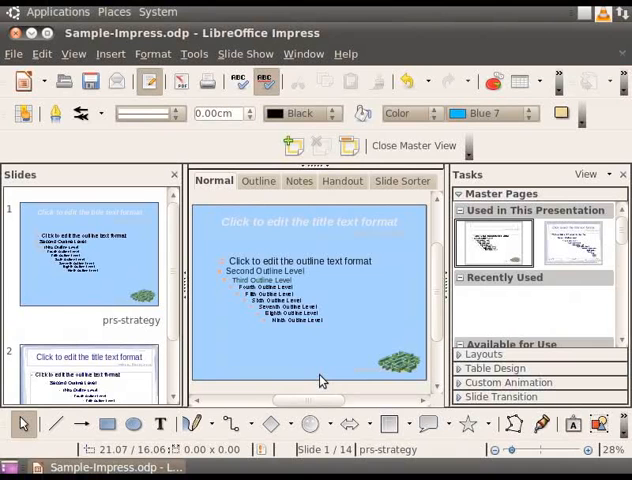
mouse_move(276, 424)
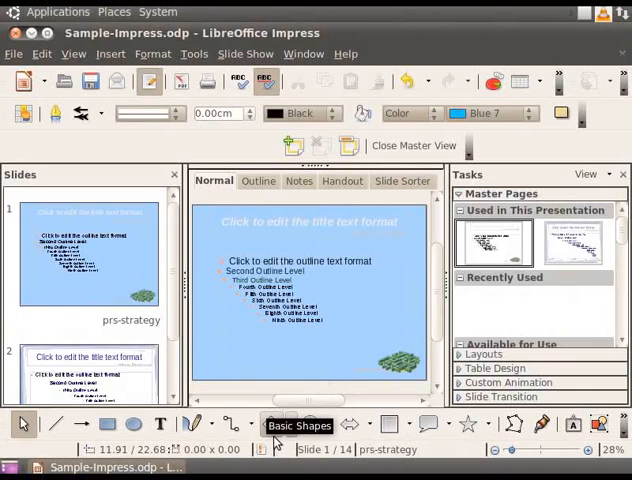
Bring up the Basic Shapes palette to draw a rectangle on the master
left_click(284, 424)
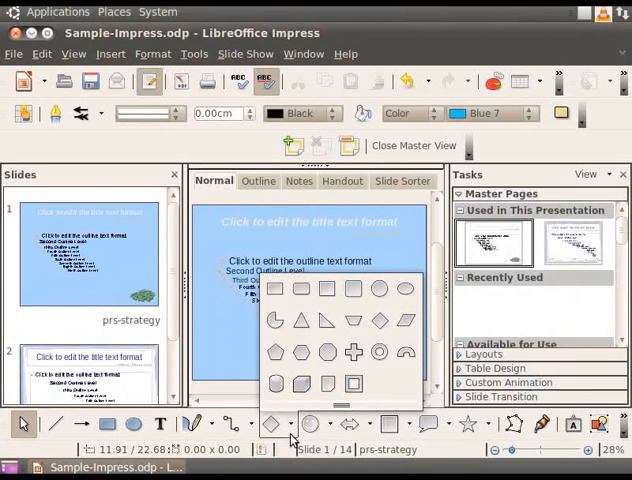
mouse_move(380, 288)
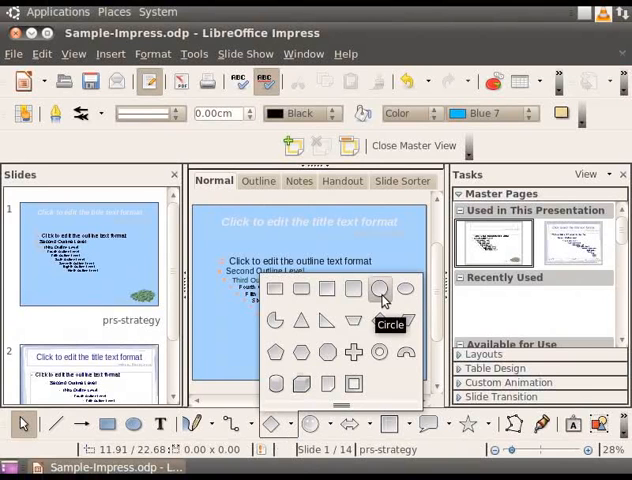
mouse_move(300, 290)
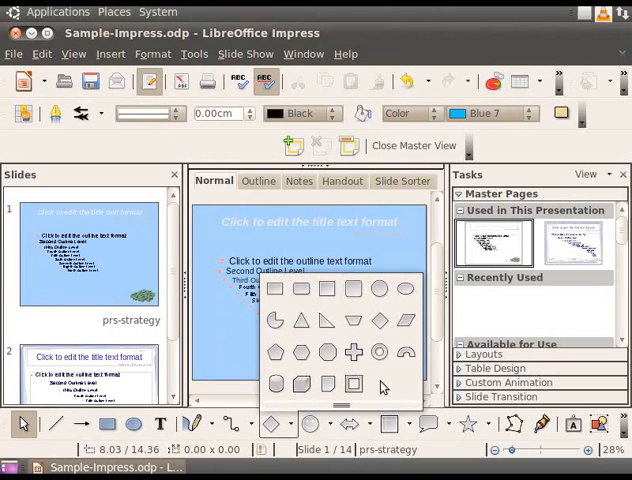
mouse_move(276, 290)
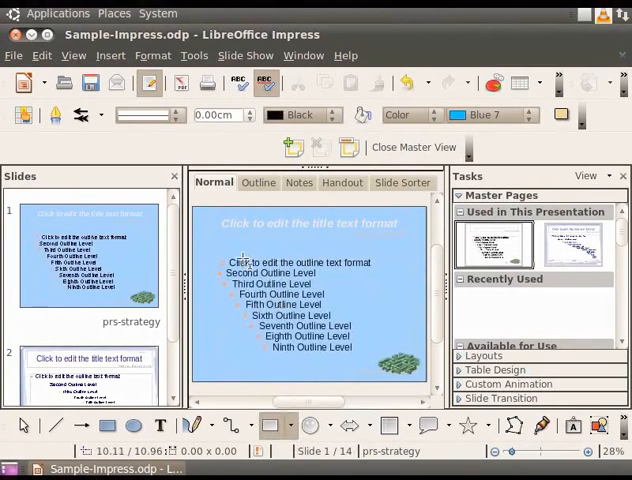
mouse_move(210, 218)
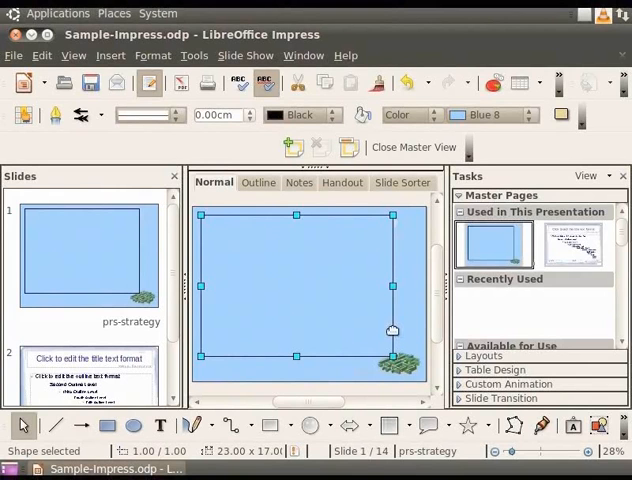
mouse_move(392, 298)
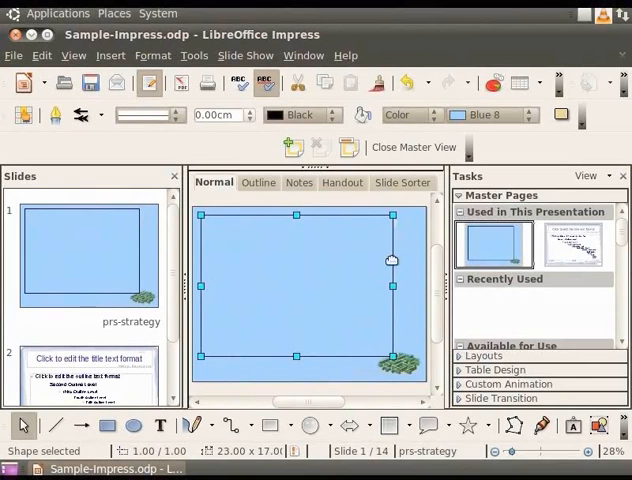
mouse_move(296, 214)
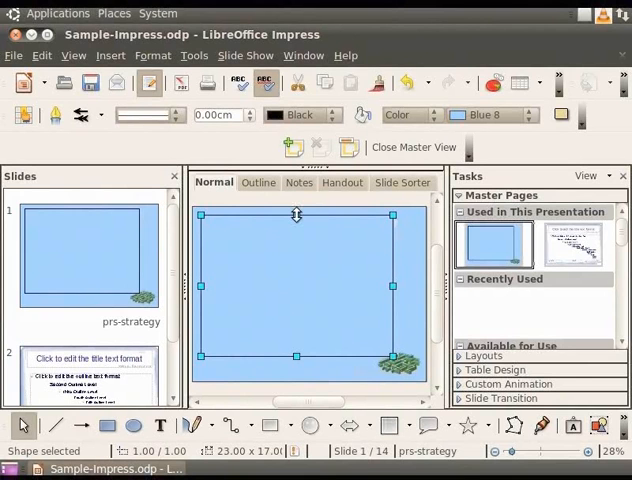
mouse_move(204, 220)
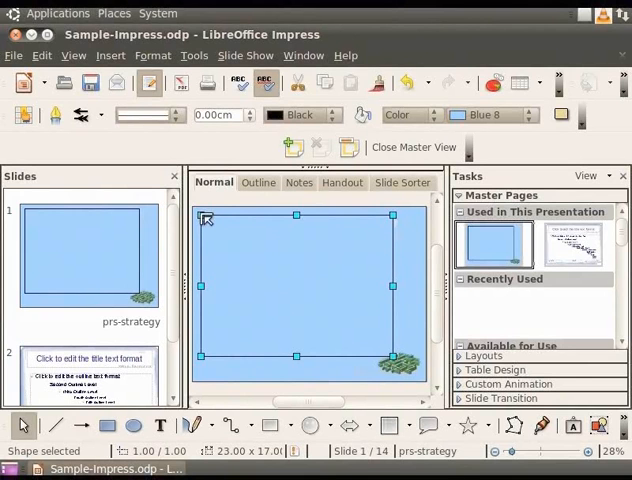
mouse_move(204, 356)
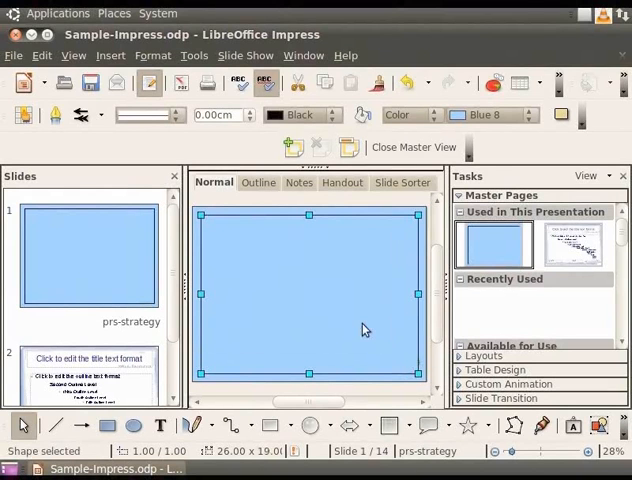
Fill the large master rectangle with Magenta 4 through its Area settings
right_click(364, 330)
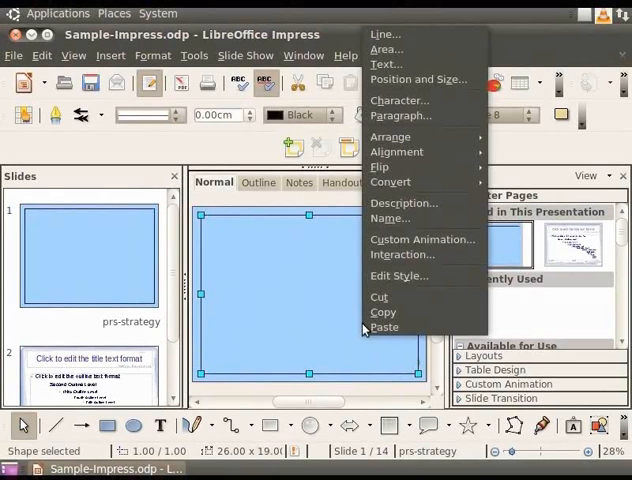
mouse_move(398, 276)
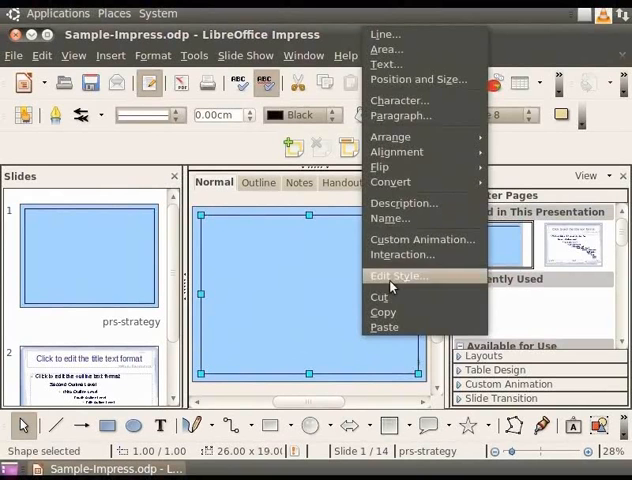
left_click(388, 48)
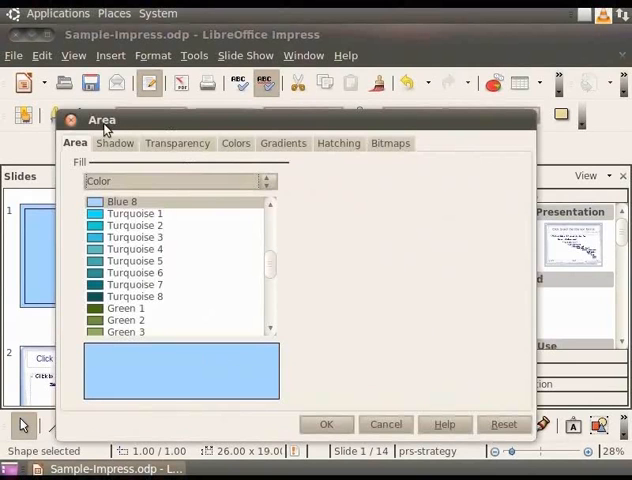
mouse_move(86, 172)
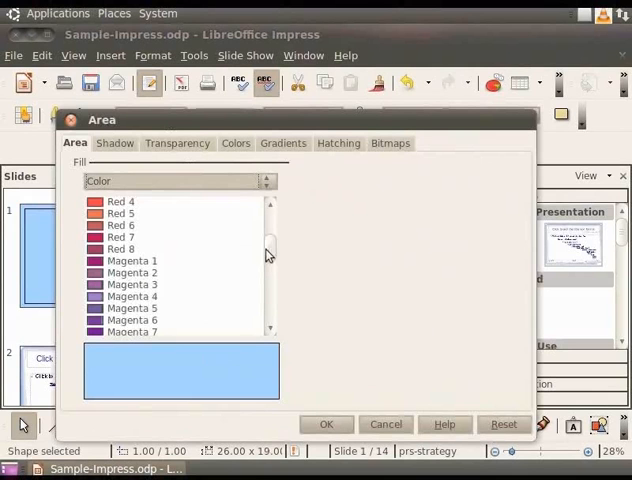
left_click(130, 296)
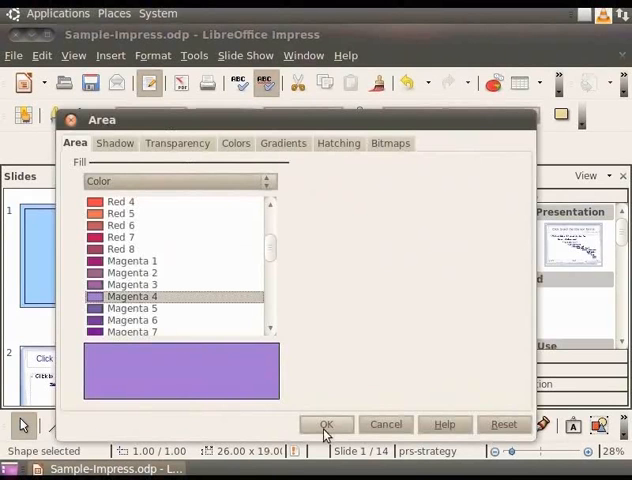
left_click(326, 424)
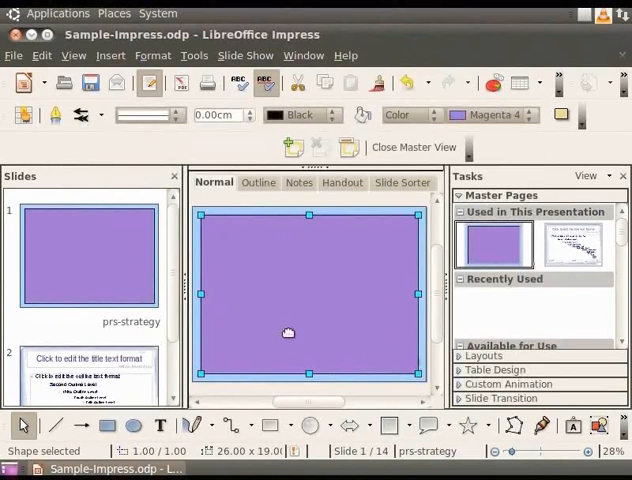
Send the magenta rectangle behind the title and outline placeholders via Arrange
right_click(288, 334)
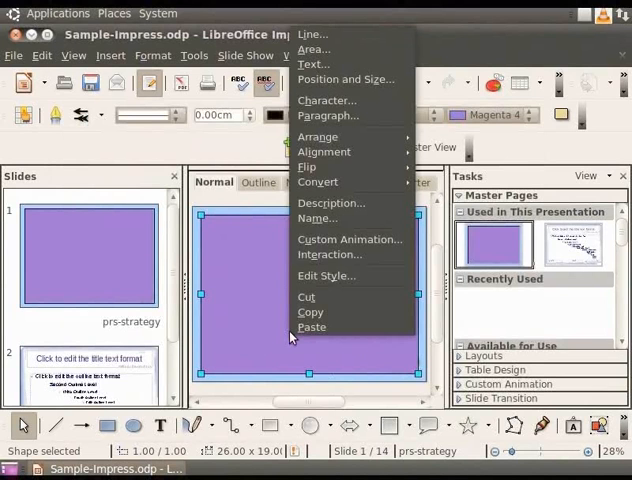
mouse_move(318, 136)
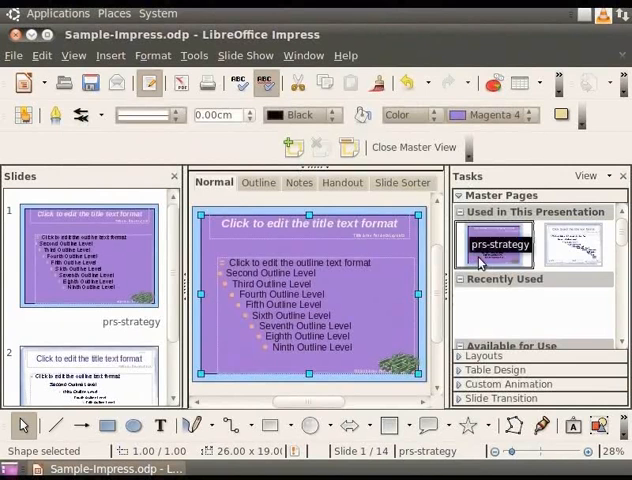
Apply the prs-strategy master to all slides and leave Master view
right_click(496, 244)
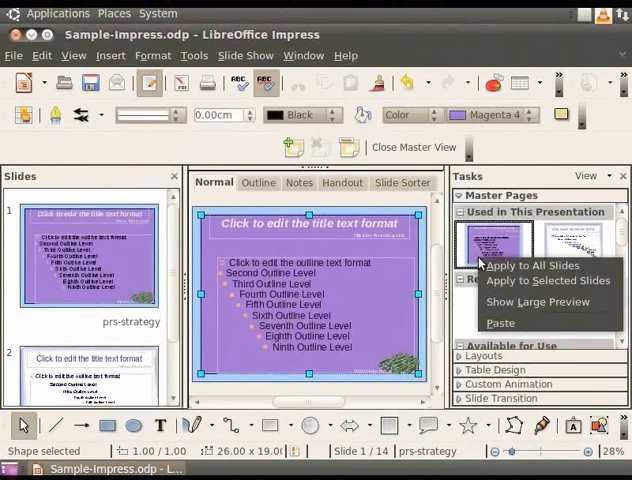
mouse_move(532, 266)
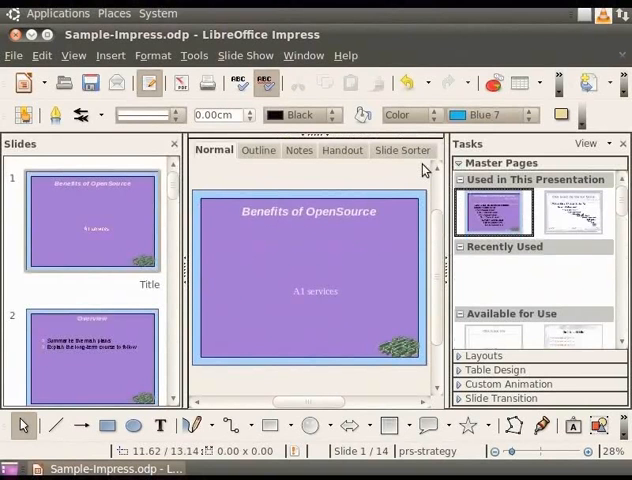
mouse_move(120, 192)
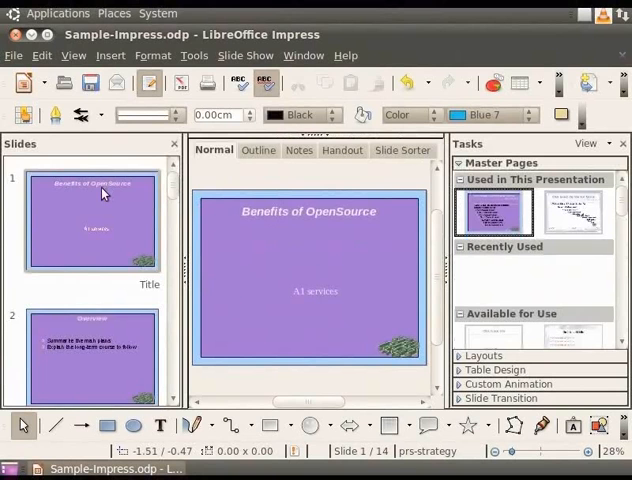
Browse the layout thumbnails in the Tasks pane Layouts section
scroll("down", 3)
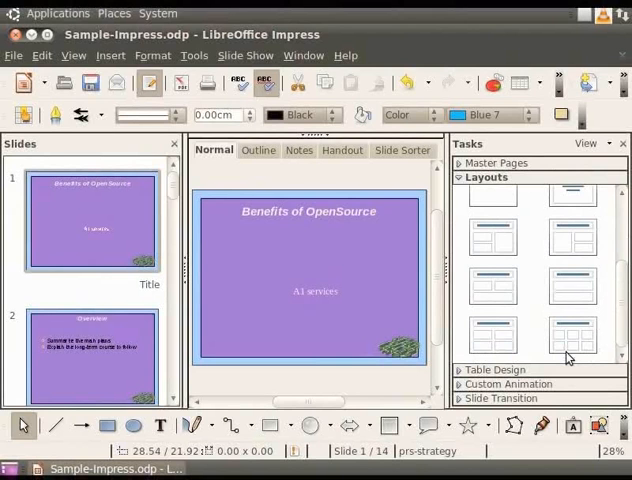
mouse_move(572, 210)
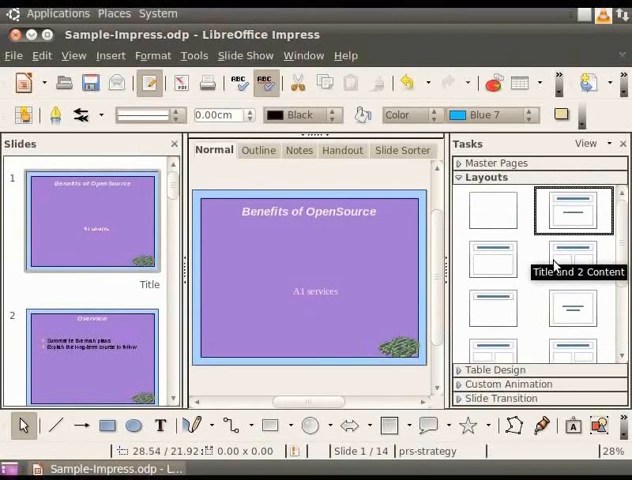
mouse_move(548, 276)
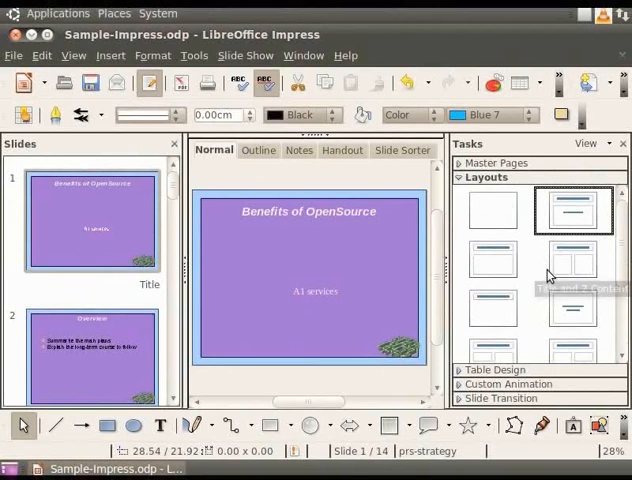
mouse_move(504, 230)
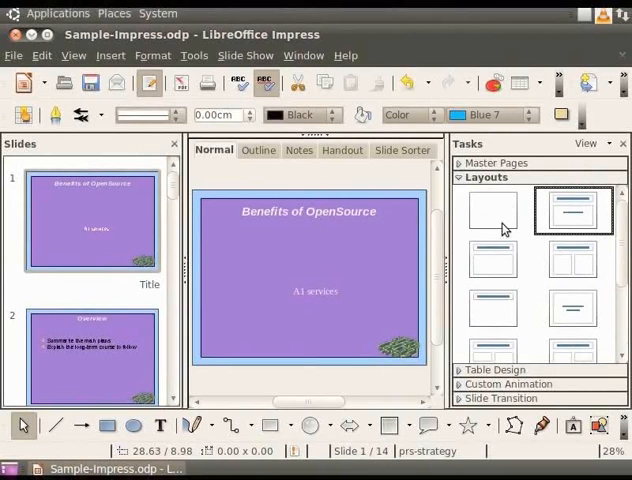
mouse_move(494, 208)
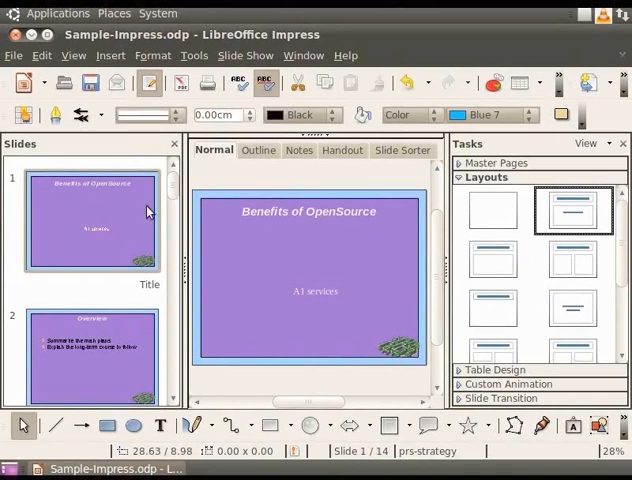
Apply the Title, 2 Content over Content layout to slide 11, Potential Alternatives
scroll("down", 3)
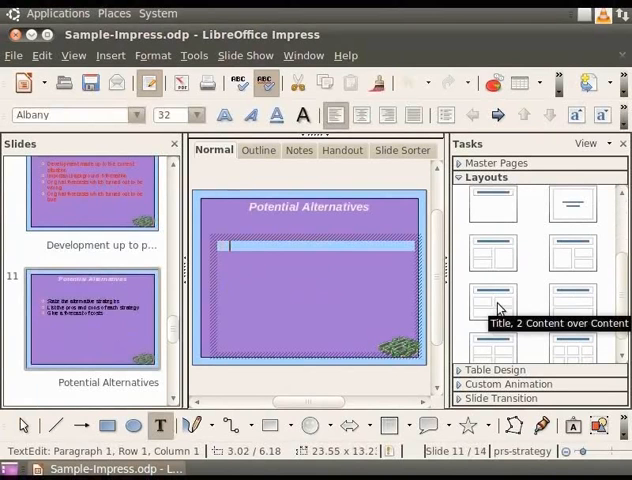
left_click(496, 300)
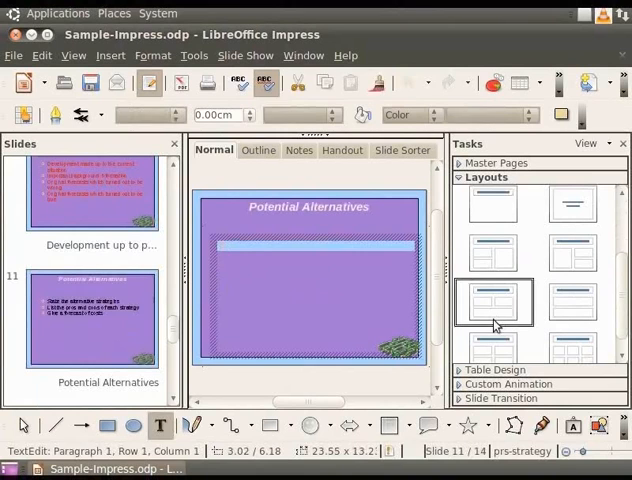
left_click(496, 304)
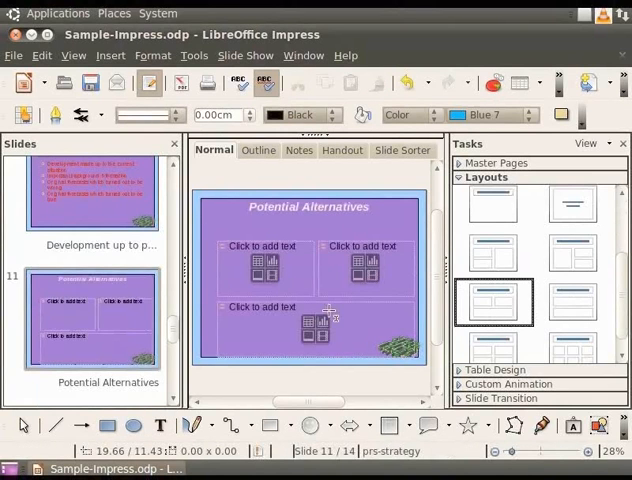
mouse_move(280, 324)
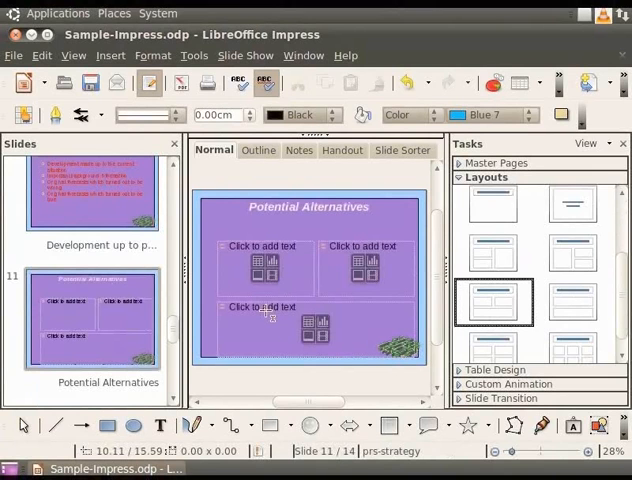
mouse_move(204, 330)
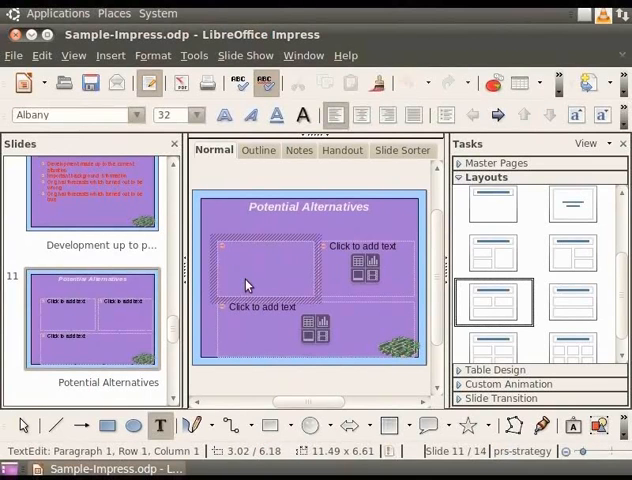
Enter Strategy 1 (PRO Low cost, CON slow) and Strategy 2 (High cost, PRO Fast Action), then begin 'Du' in the third box
type("Strategy 1 PRO")
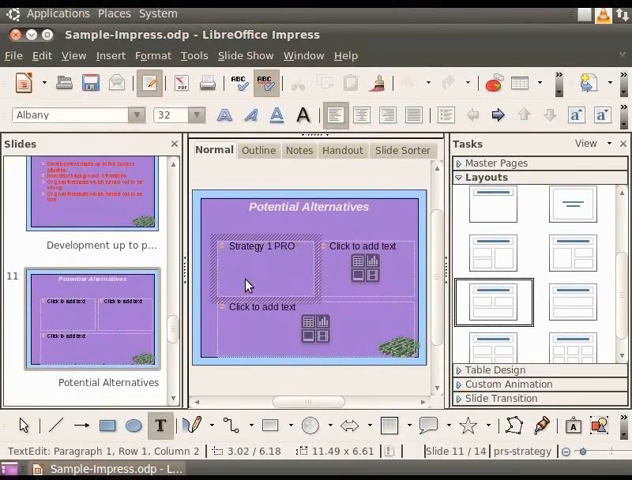
type("Low cost CON")
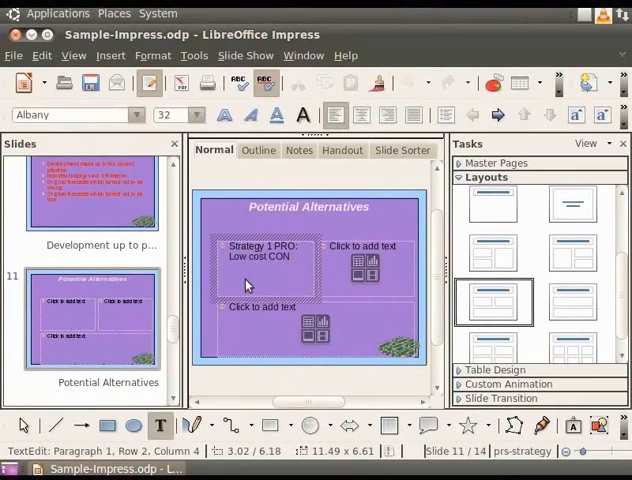
type("slow action")
left_click(368, 268)
type("Strategy 2 CON")
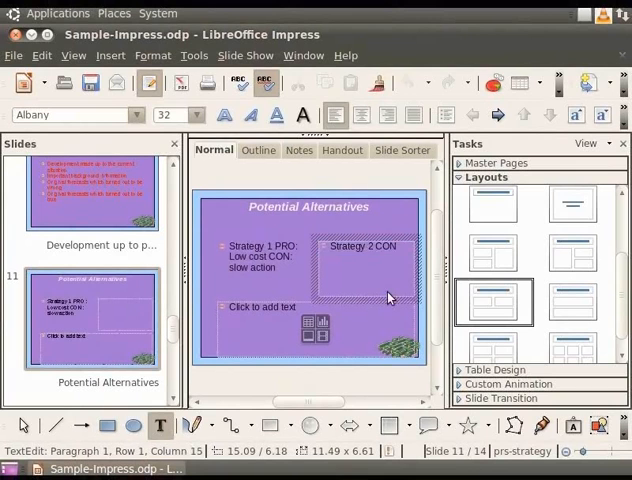
type("High cost PRO")
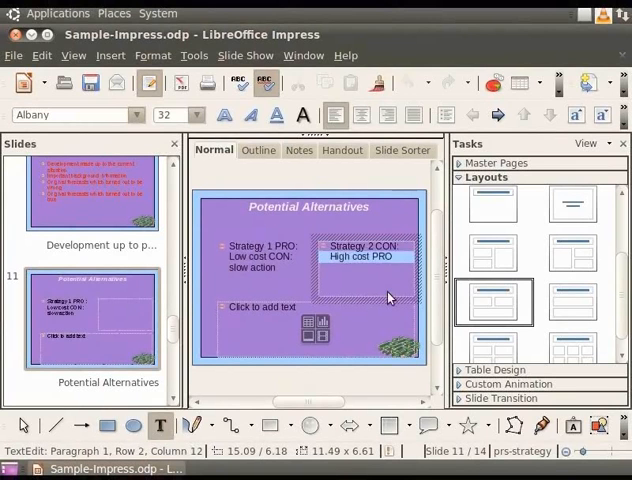
type("Fast Action")
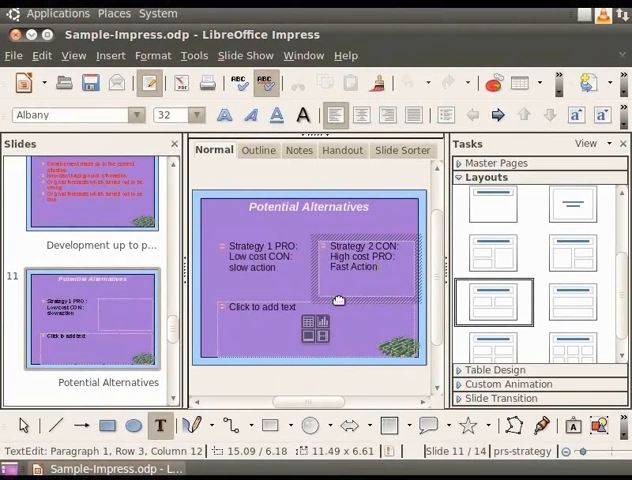
type("Du")
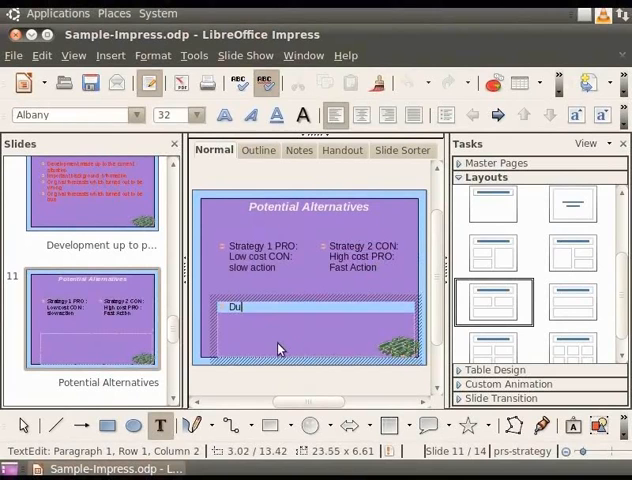